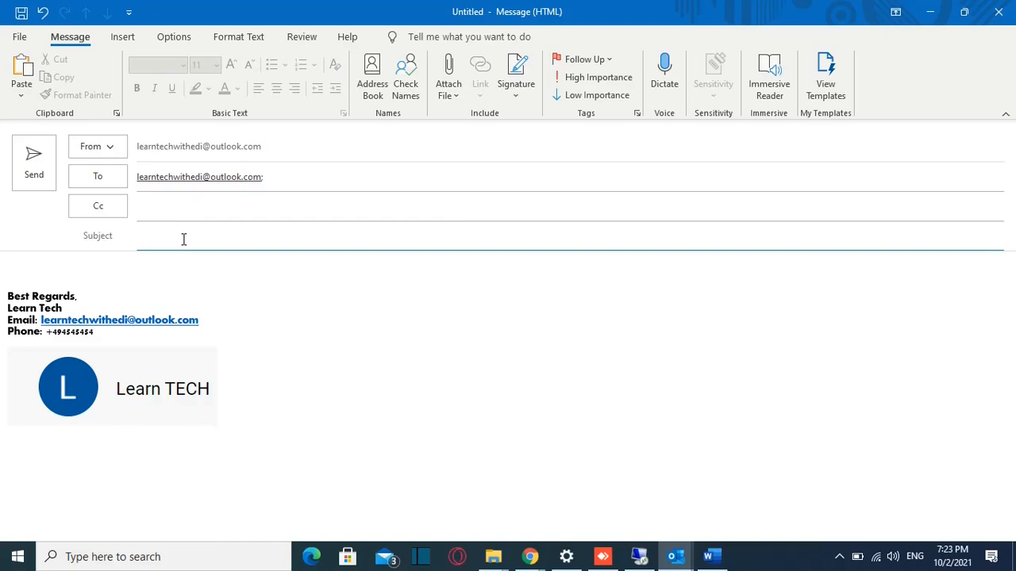
Show the new email's Options ribbon with delivery and tracking settings.
click(173, 36)
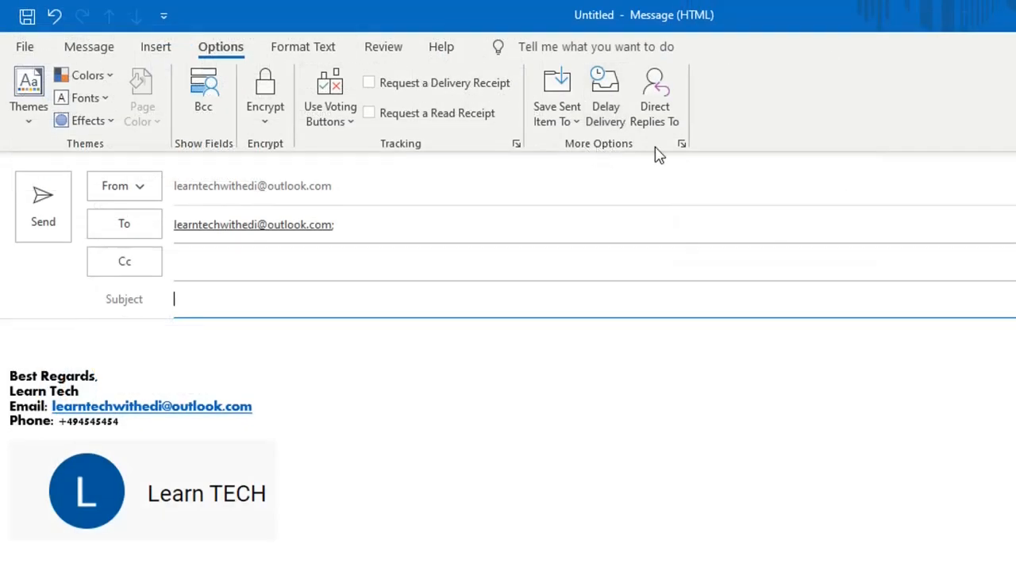
mouse_move(681, 144)
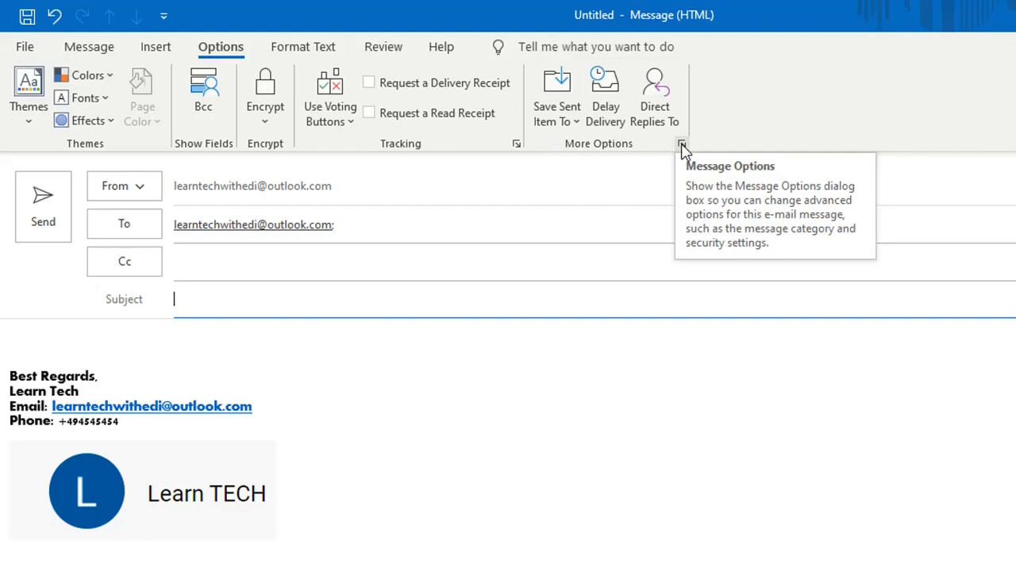
mouse_move(681, 147)
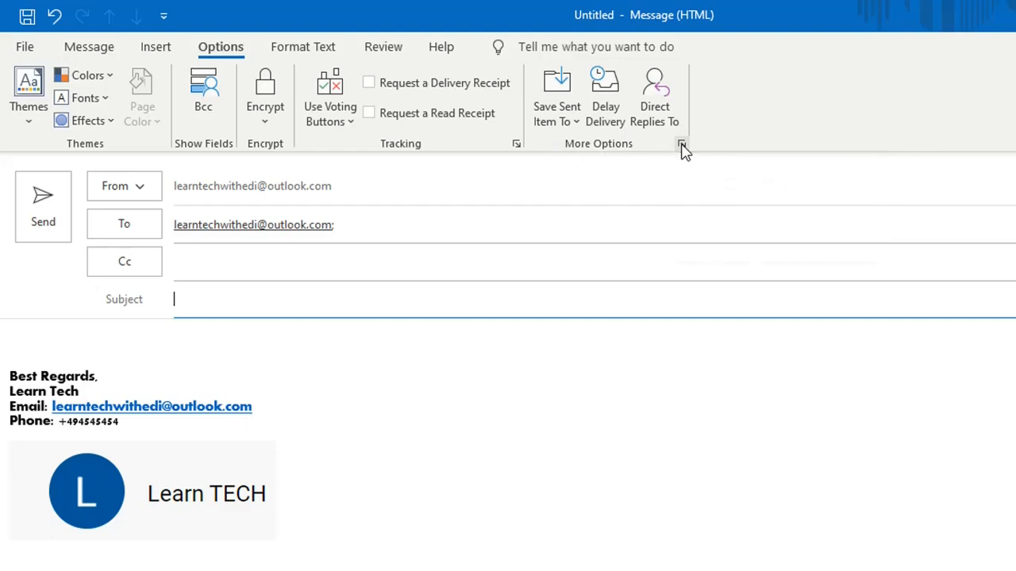
In message properties, enable 'Do not deliver before' with date October 4, 2021 and edit the time.
click(681, 144)
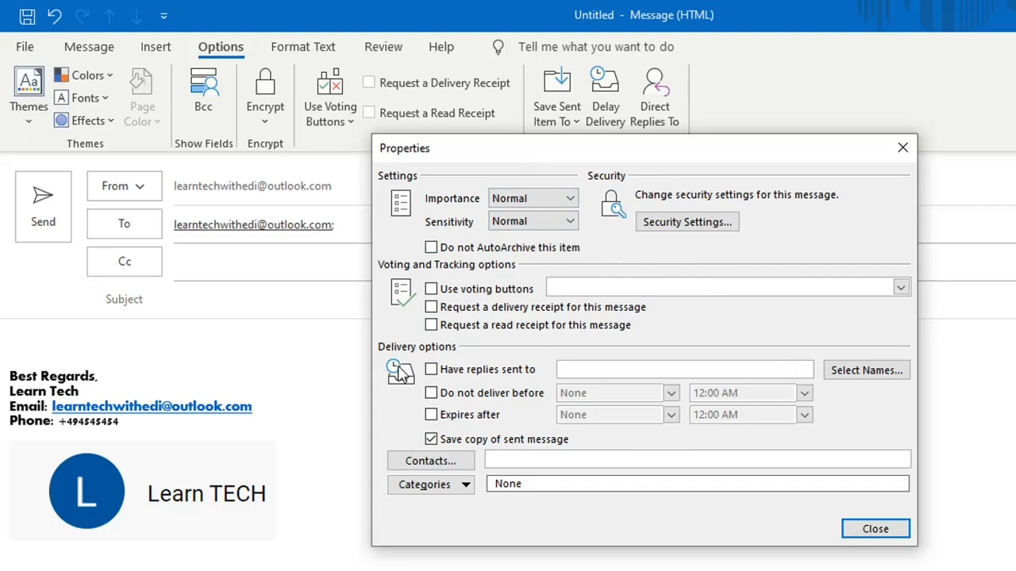
mouse_move(484, 385)
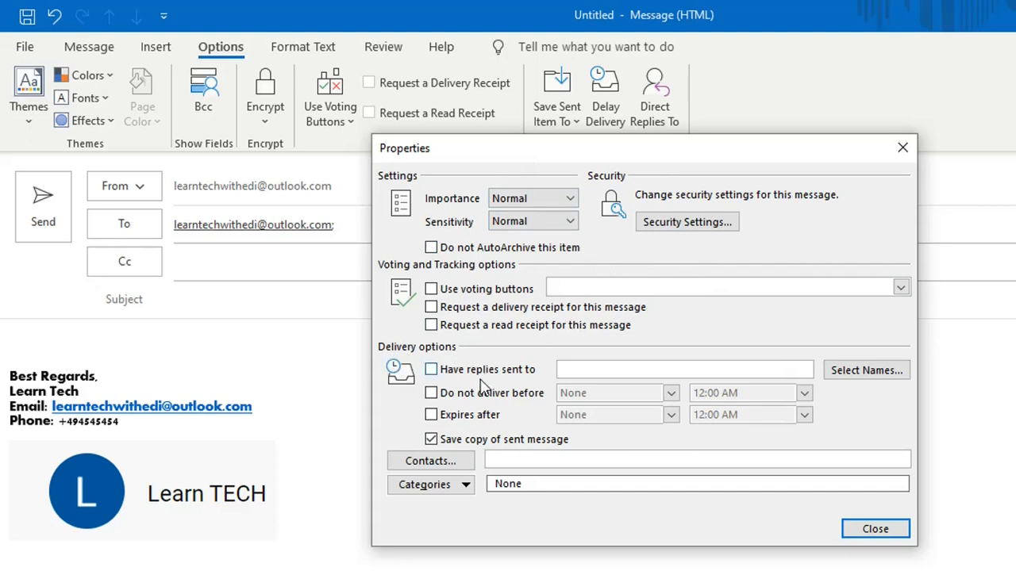
click(431, 393)
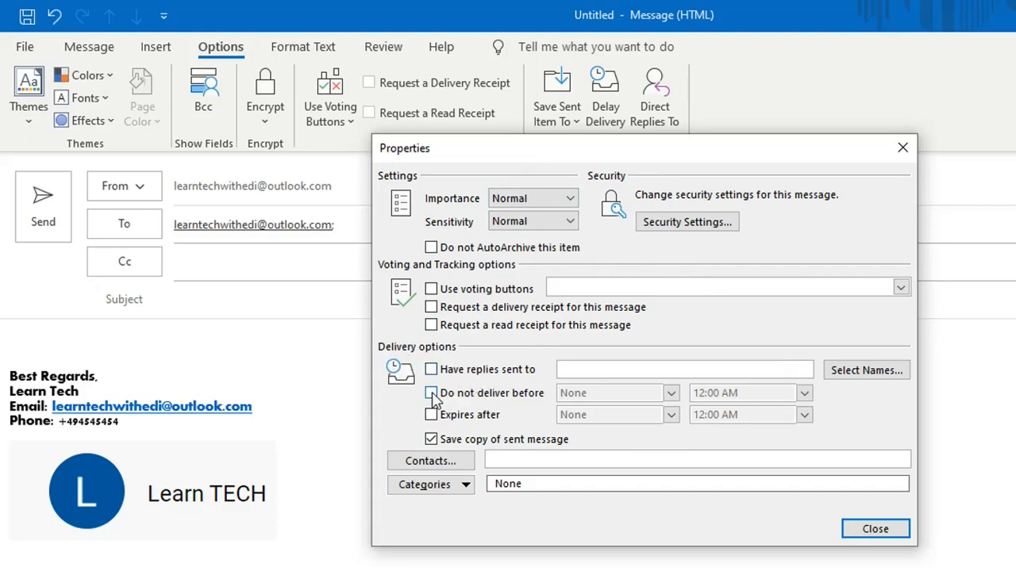
click(431, 393)
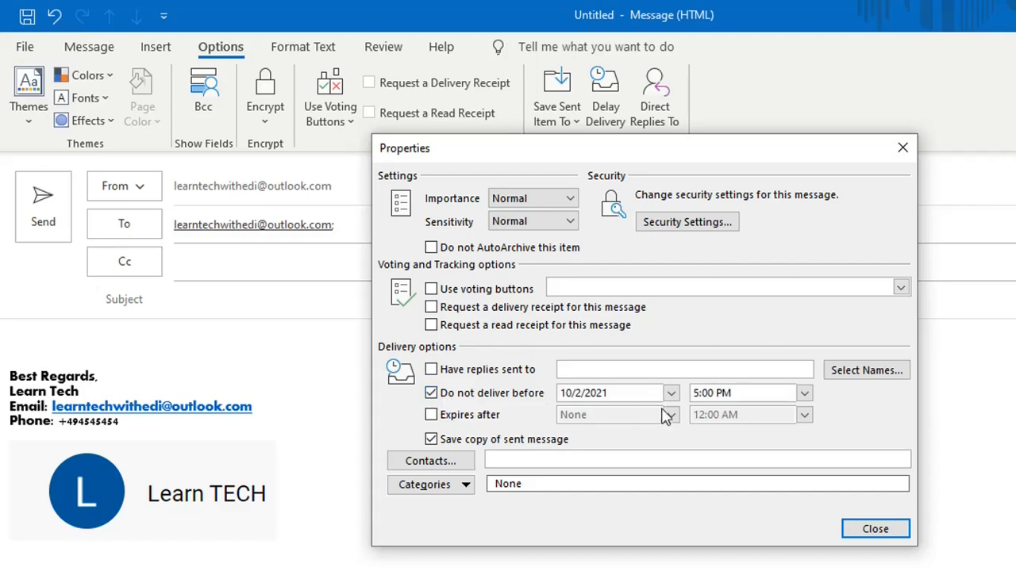
click(670, 393)
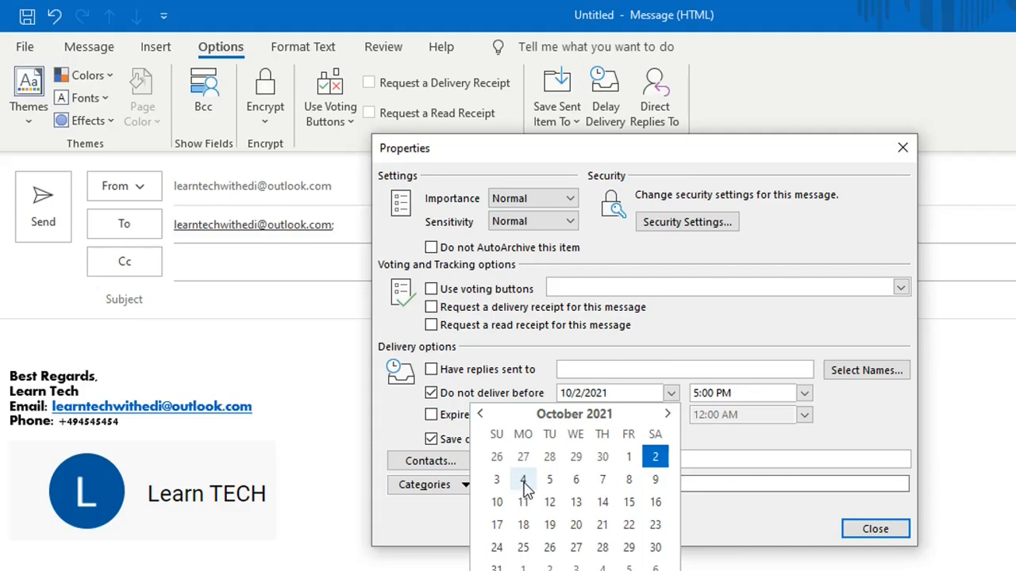
click(523, 479)
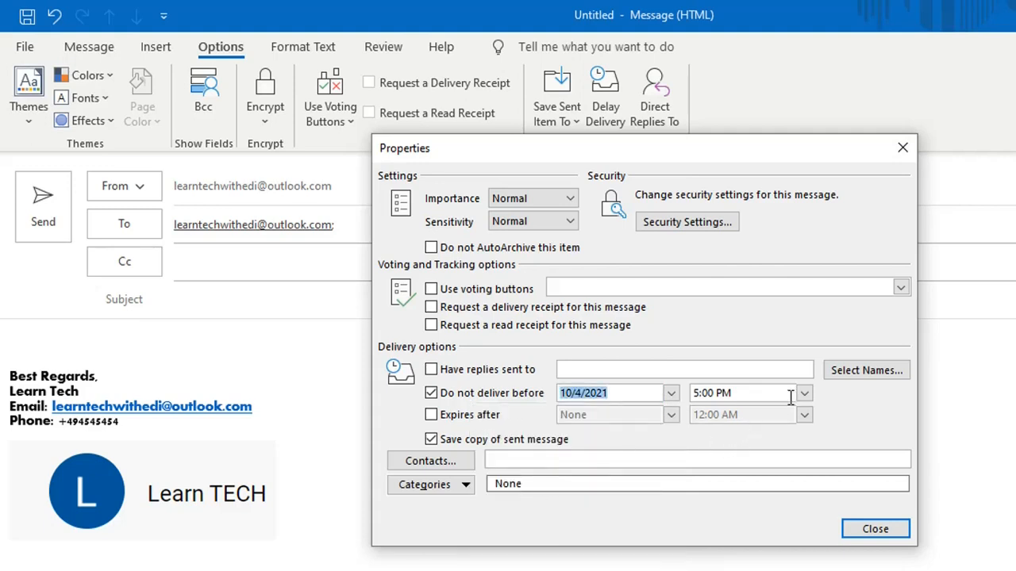
click(803, 393)
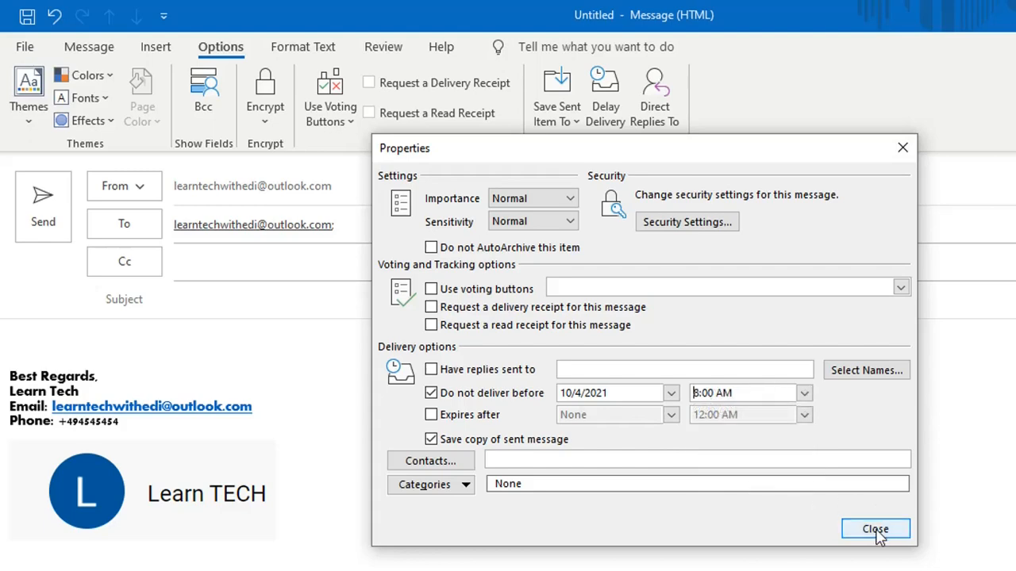
Close properties, send the delayed email, and verify it sits in Outbox, not Sent Items.
click(874, 530)
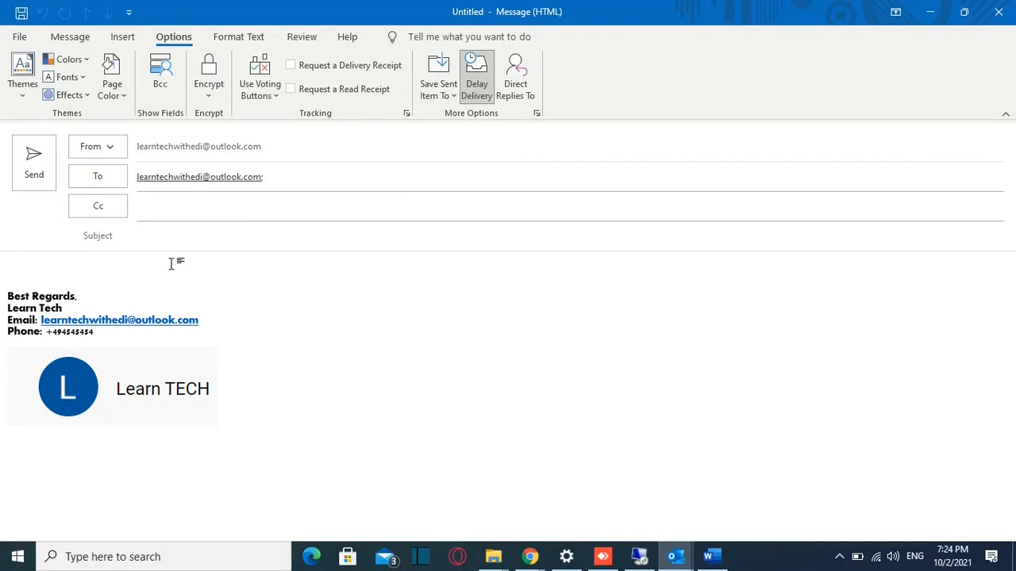
mouse_move(33, 159)
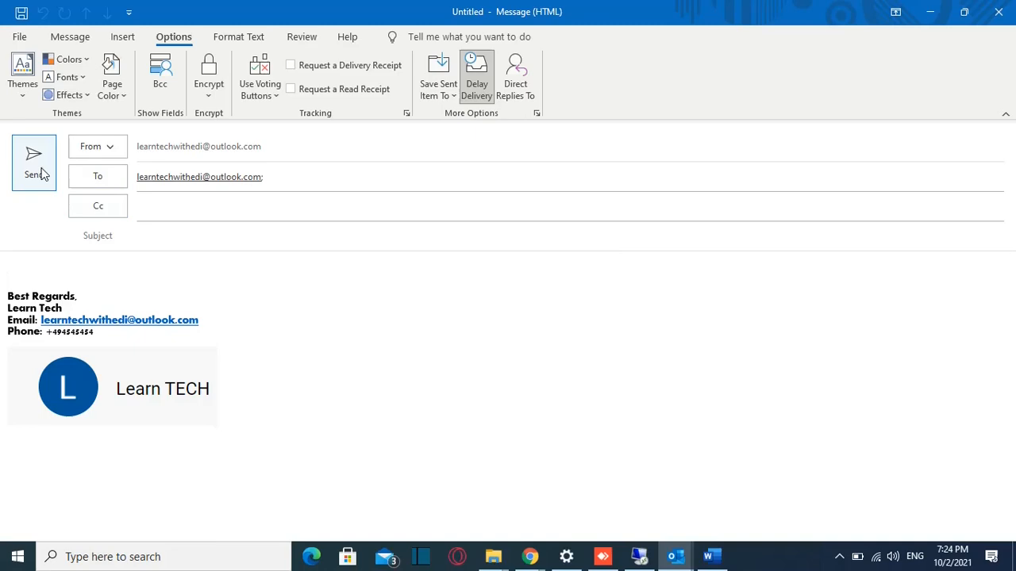
click(33, 162)
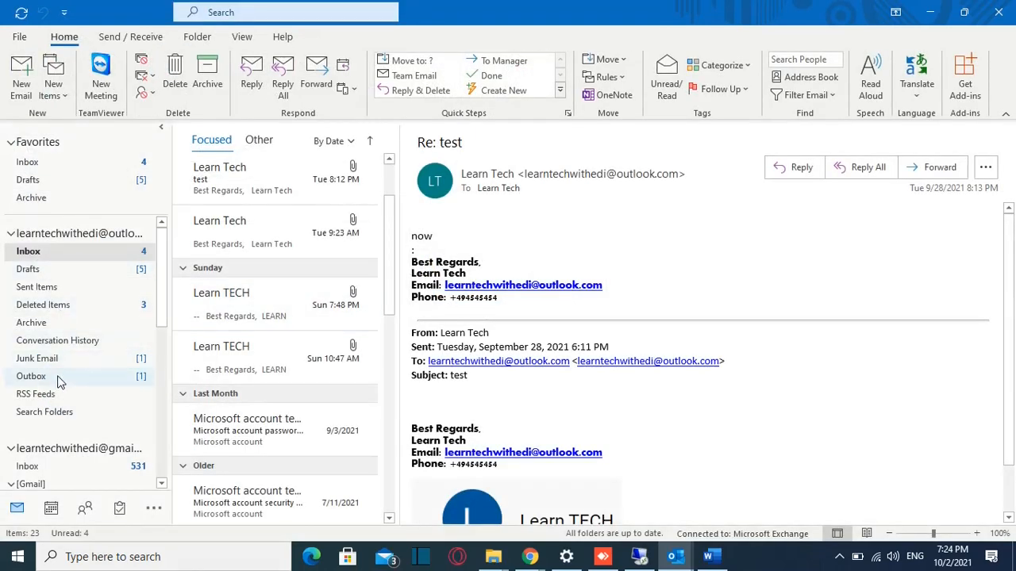
click(31, 375)
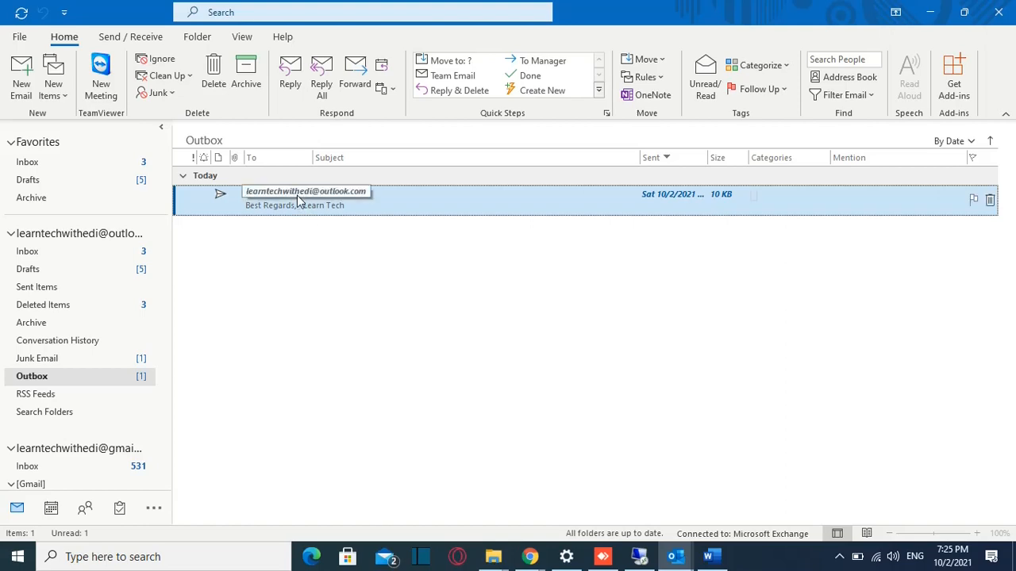
click(38, 286)
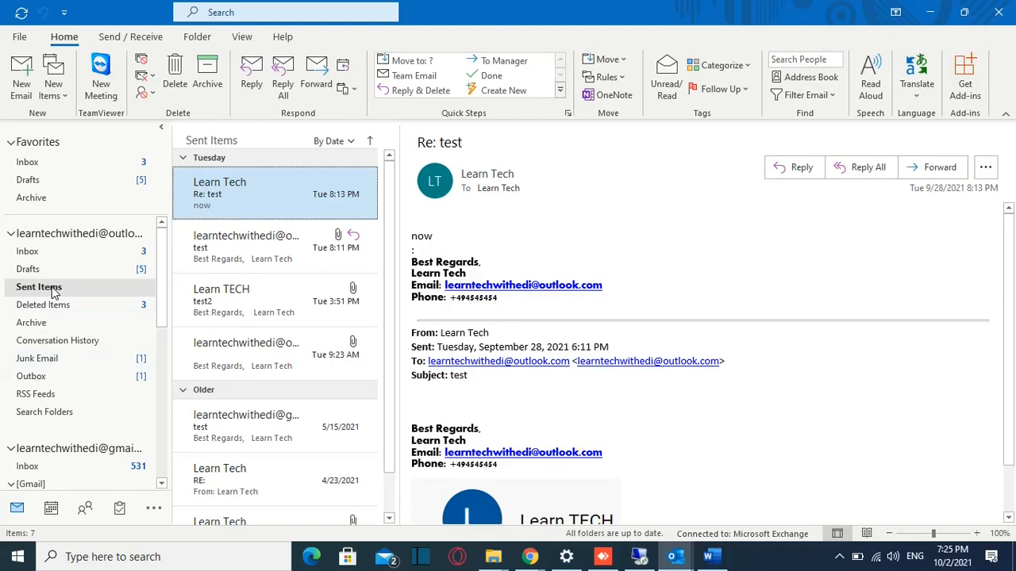
click(32, 376)
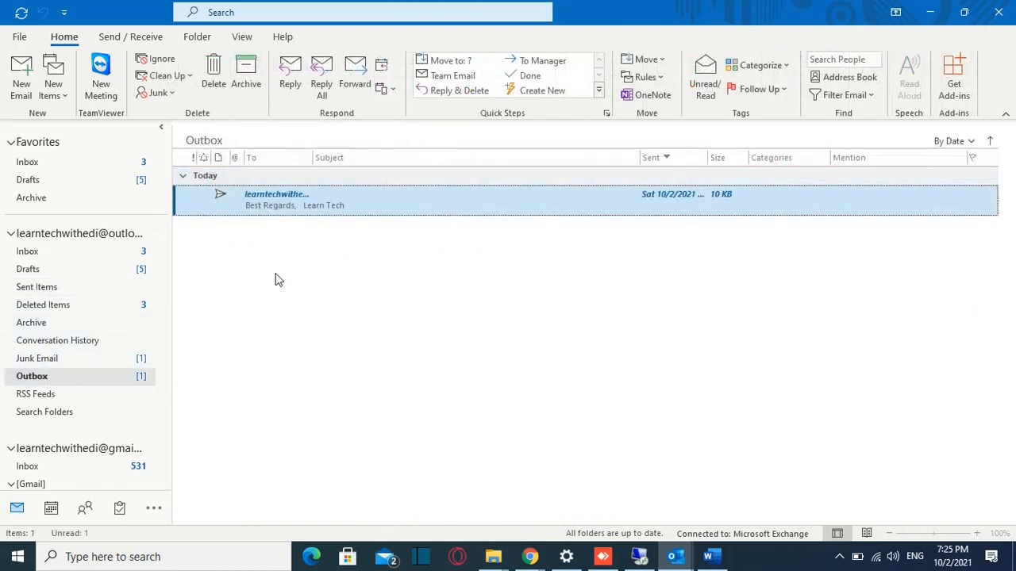
mouse_move(377, 343)
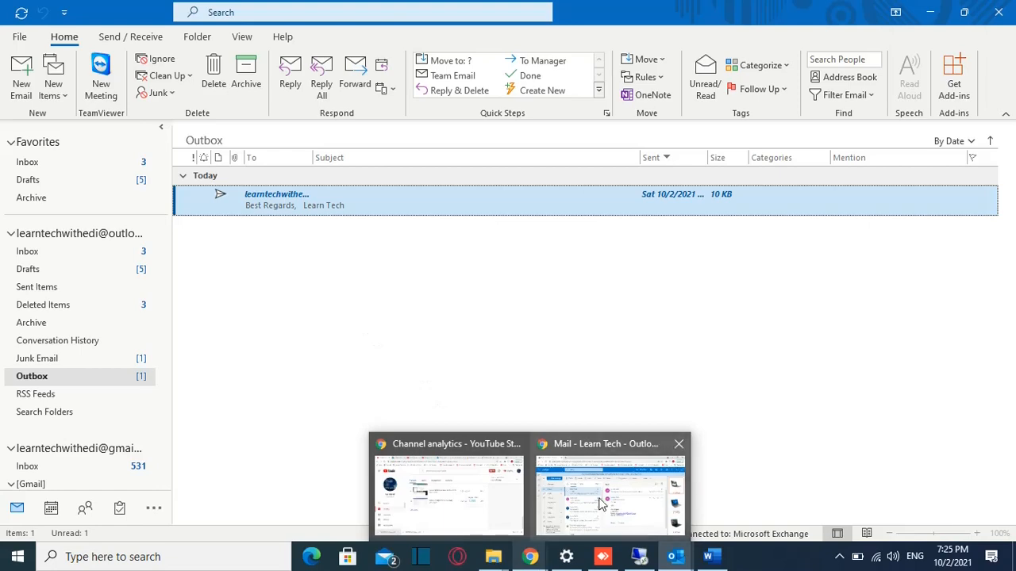
Start a new web Outlook message with body 'test' and reveal the Send later option.
click(609, 496)
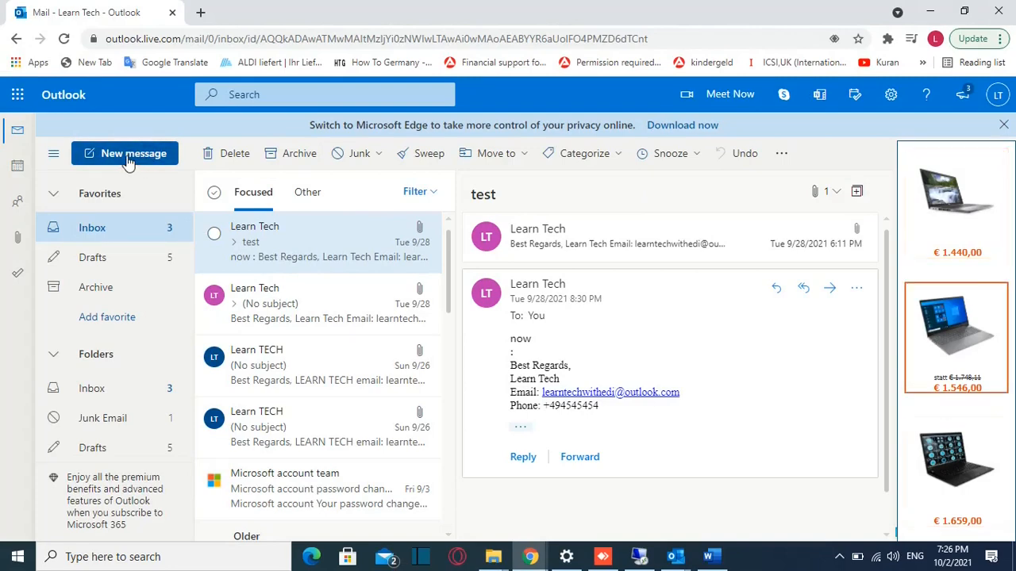
click(125, 153)
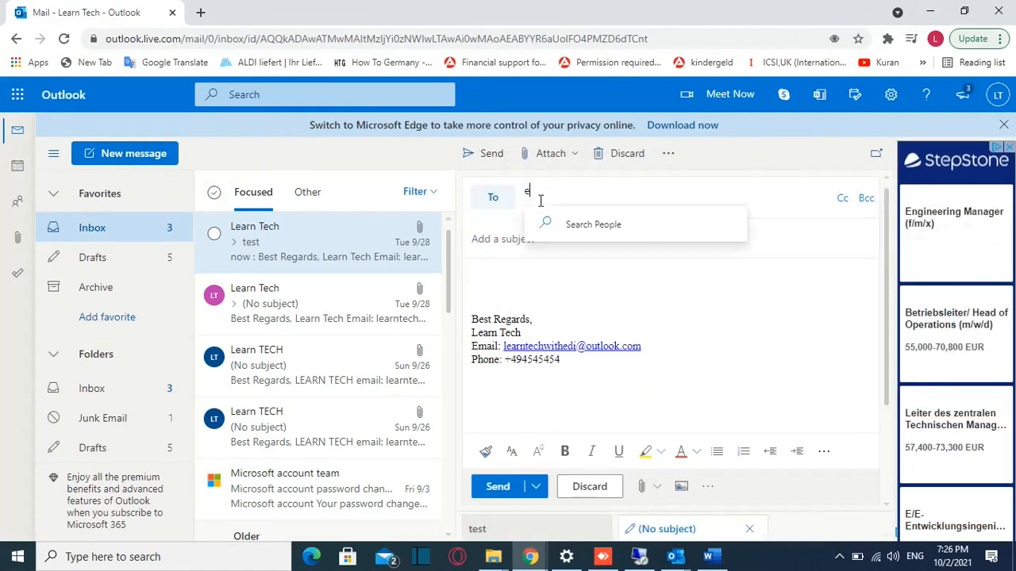
text(ler)
click(672, 240)
text(es)
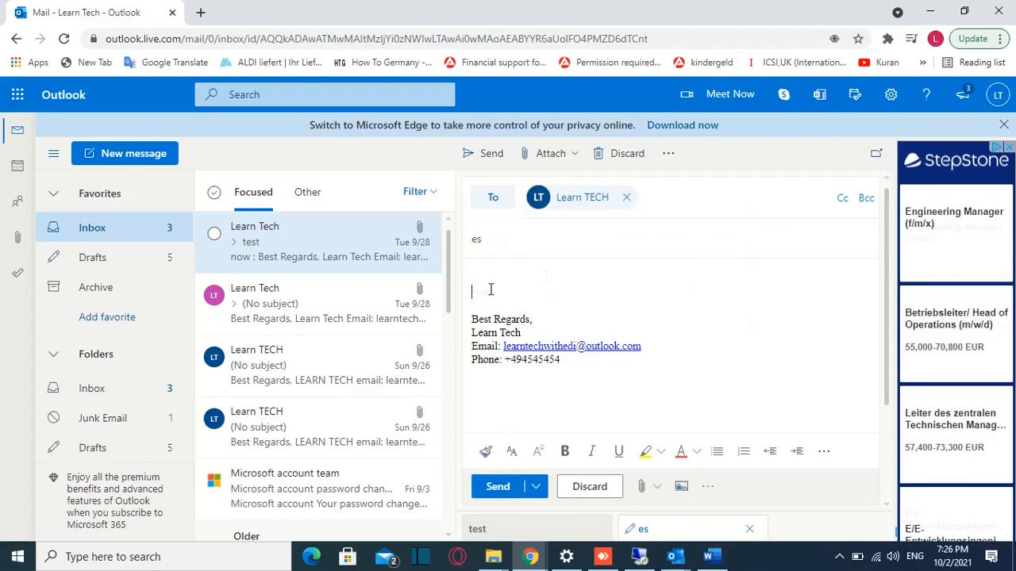
text(test)
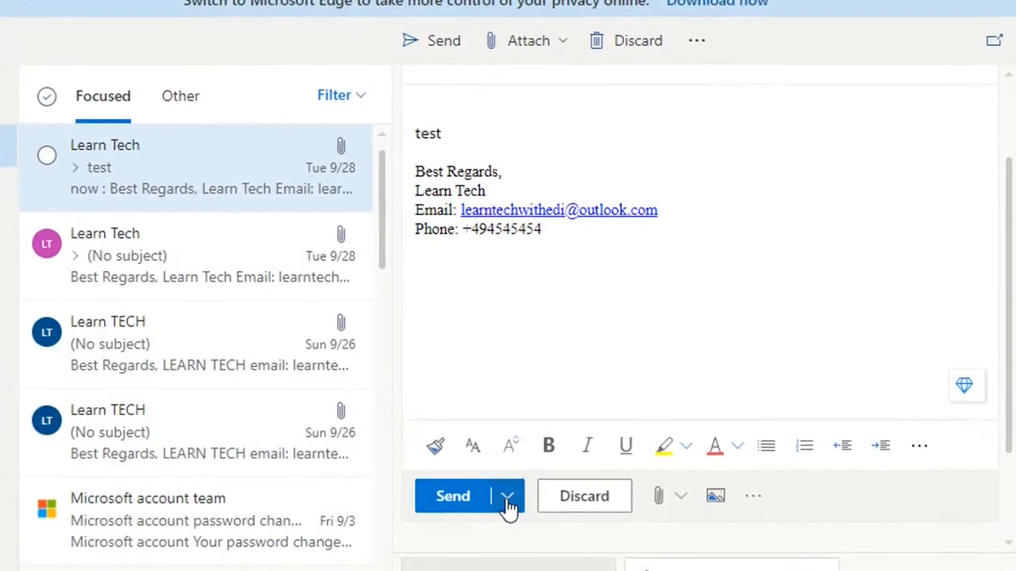
click(506, 496)
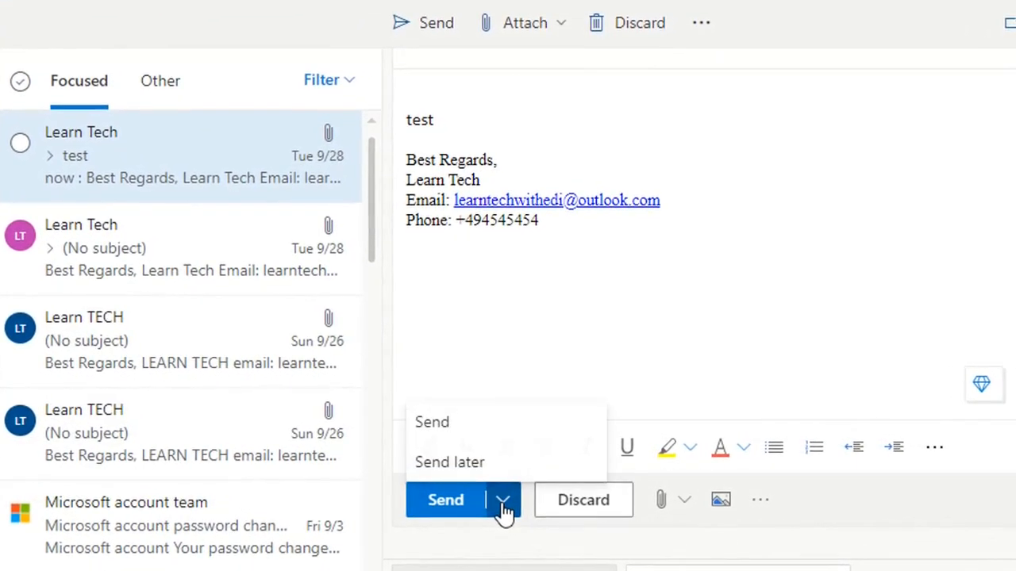
mouse_move(450, 462)
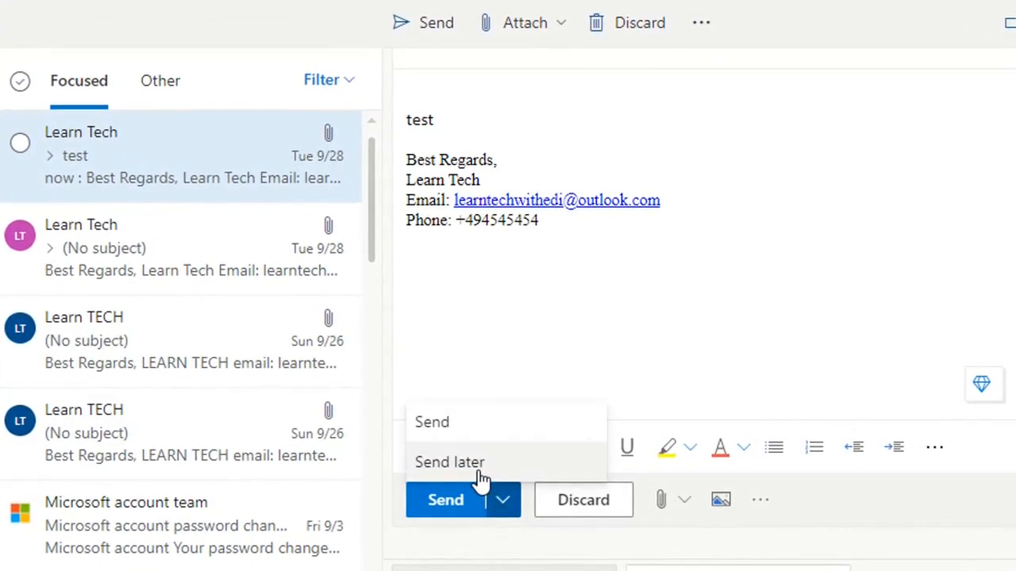
Schedule the message via Send later for Monday, October 4 at 9:00 AM.
click(449, 462)
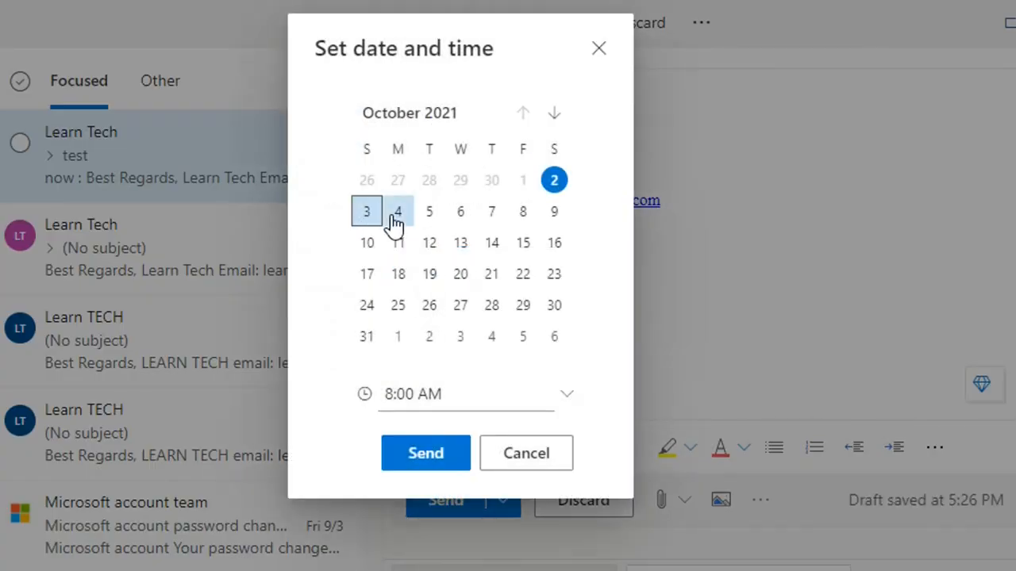
click(398, 211)
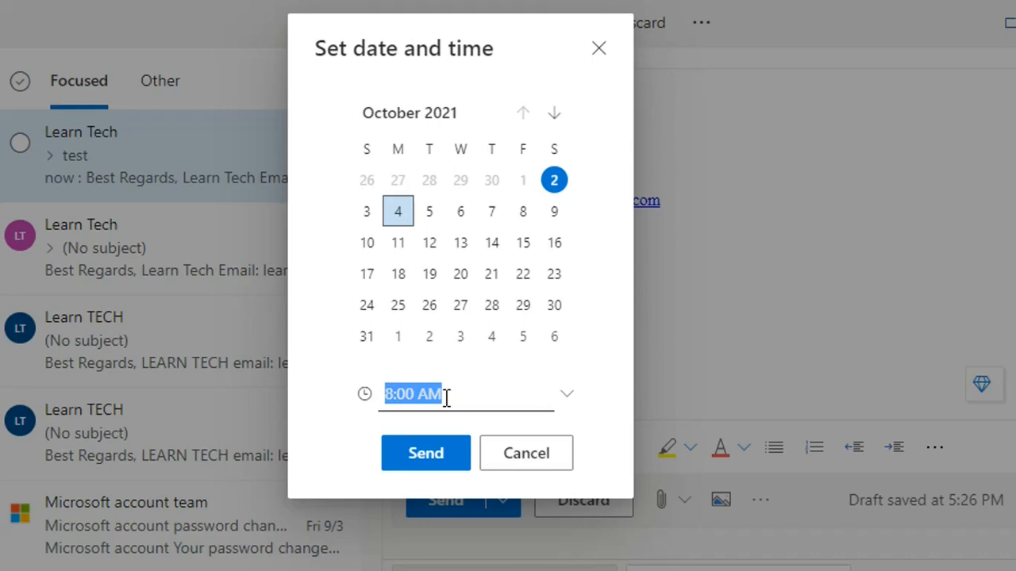
mouse_move(593, 412)
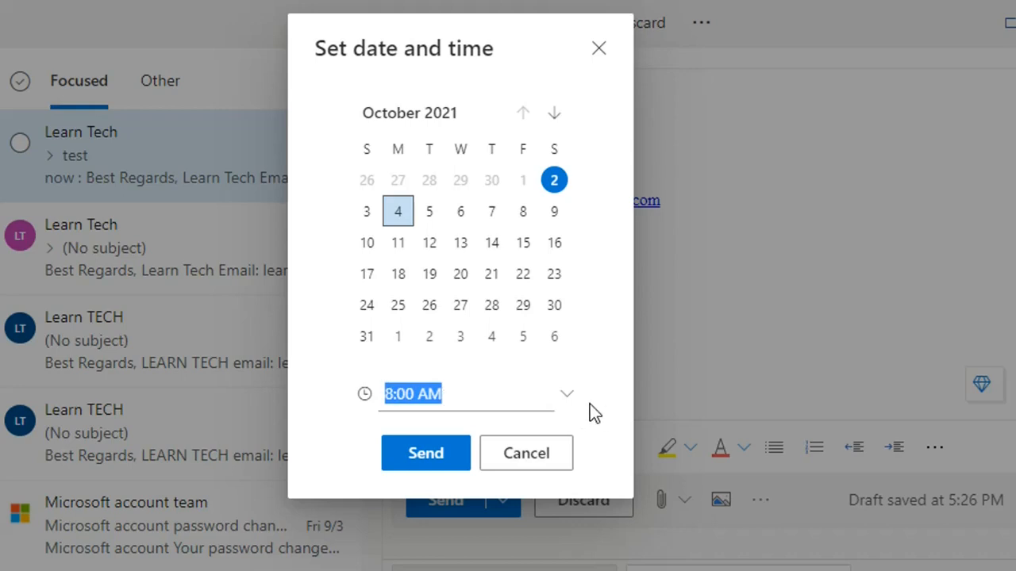
click(566, 394)
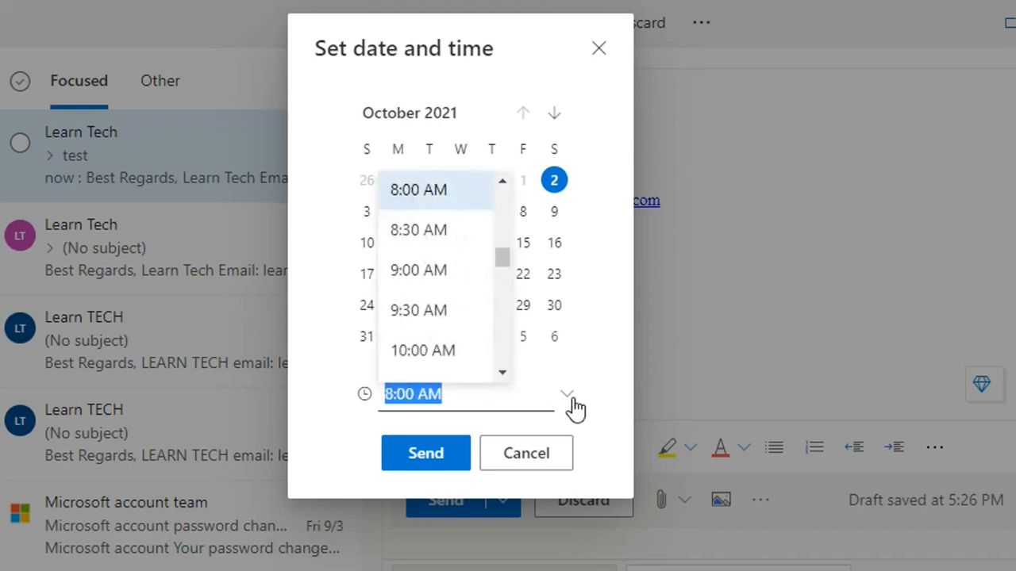
click(418, 269)
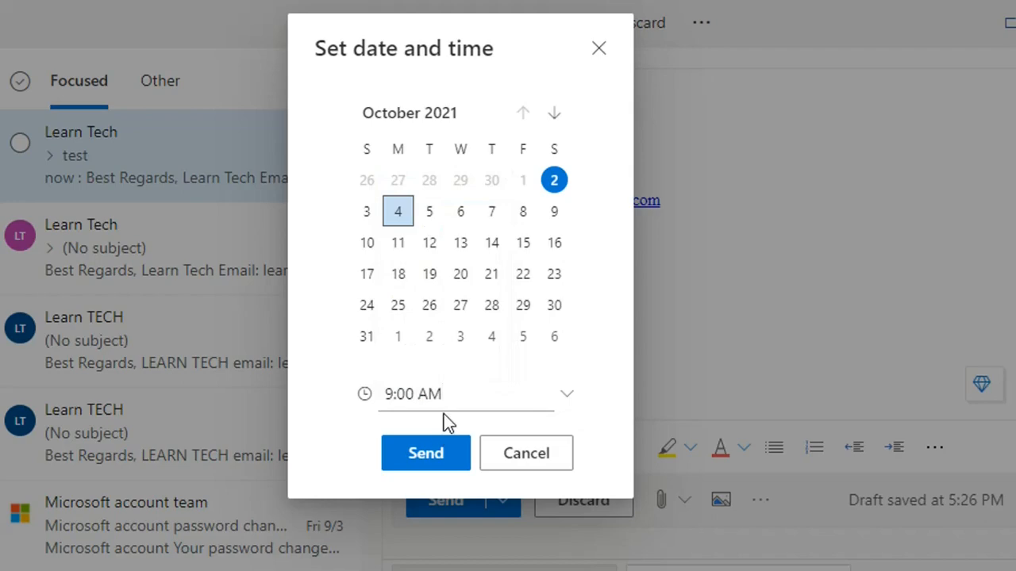
mouse_move(516, 176)
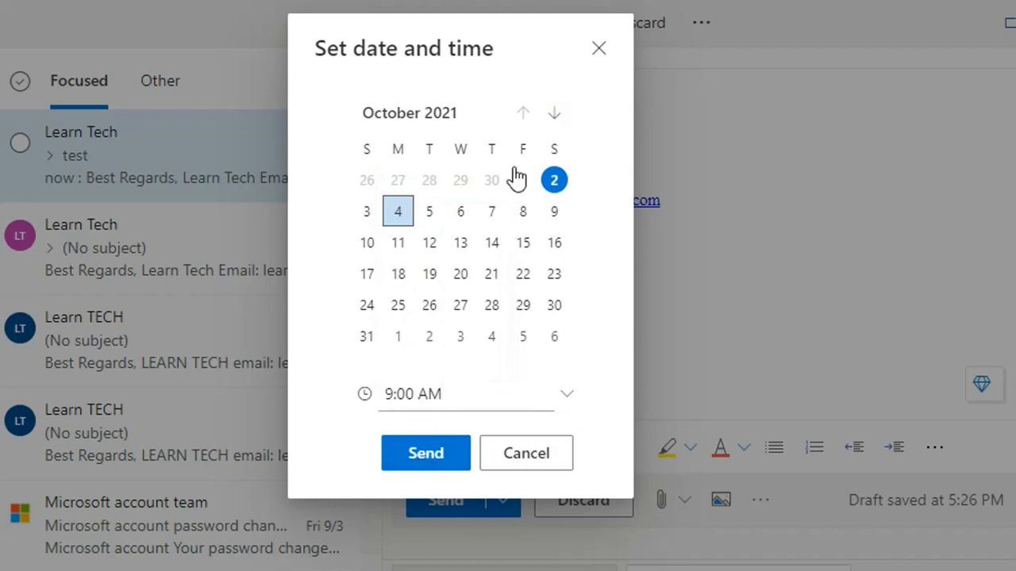
mouse_move(355, 445)
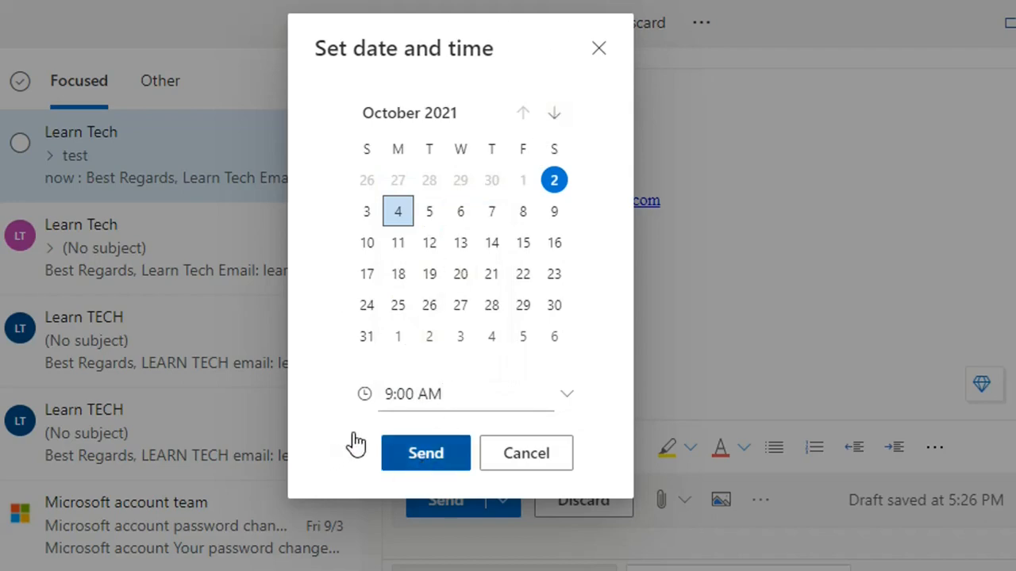
click(526, 453)
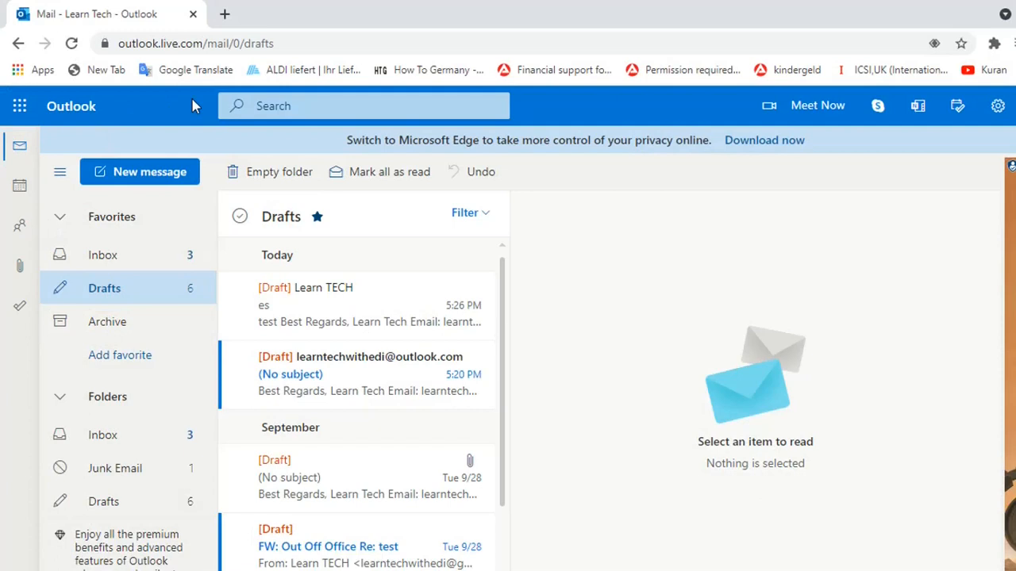
mouse_move(109, 301)
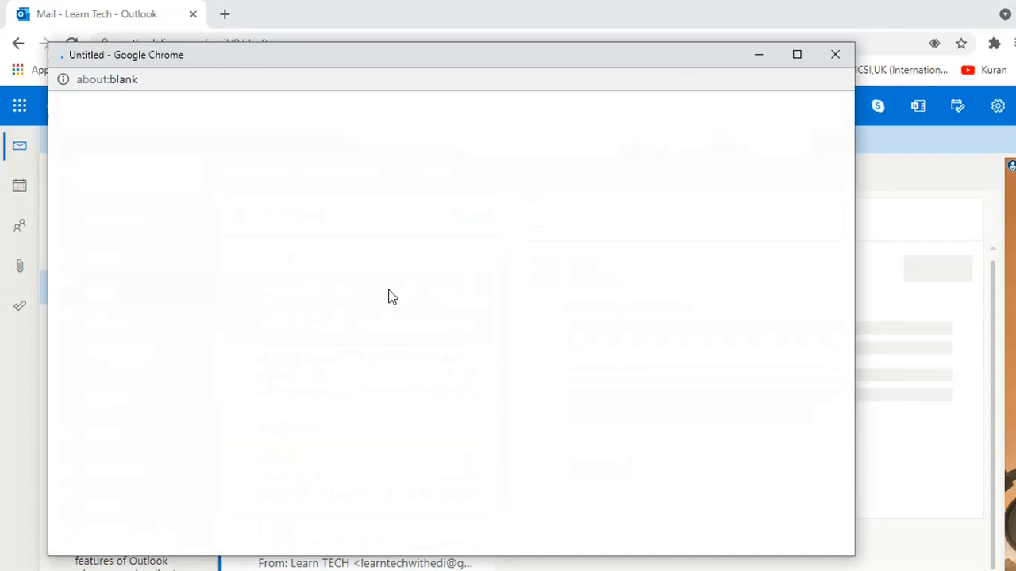
Open the 'es' draft in Drafts to view its Mon 10/4 9:00 AM send notice.
click(834, 54)
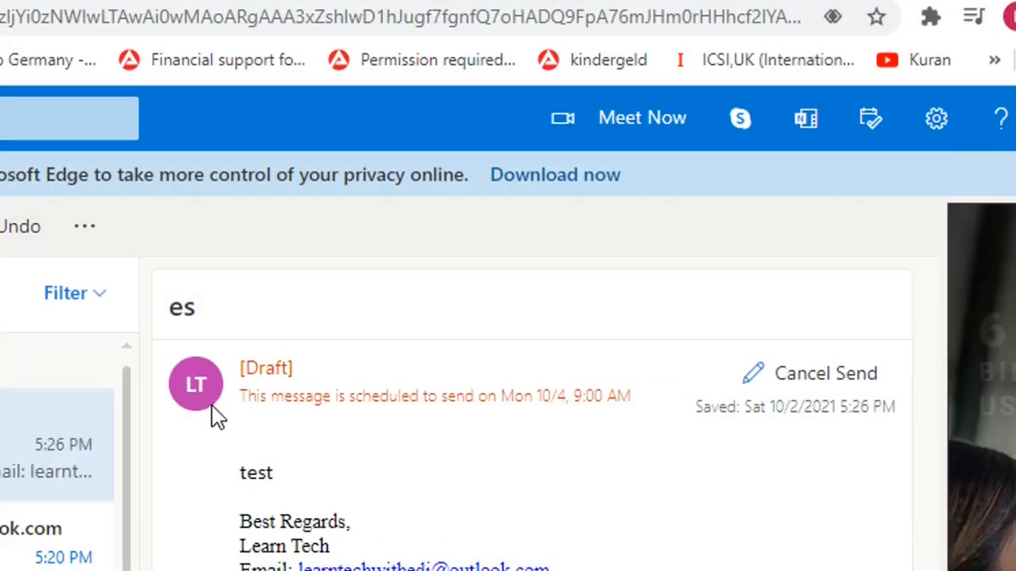
mouse_move(250, 409)
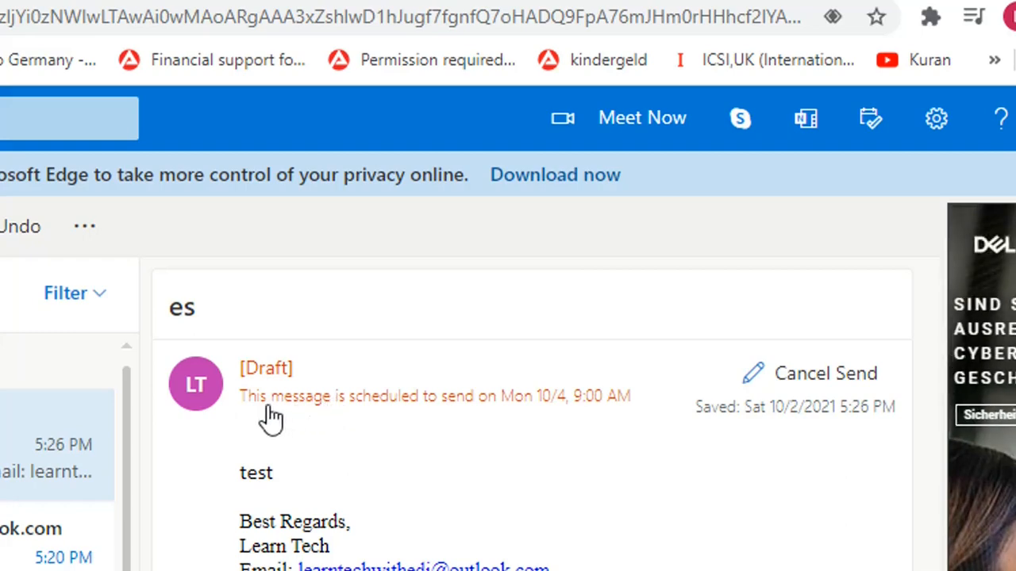
mouse_move(575, 409)
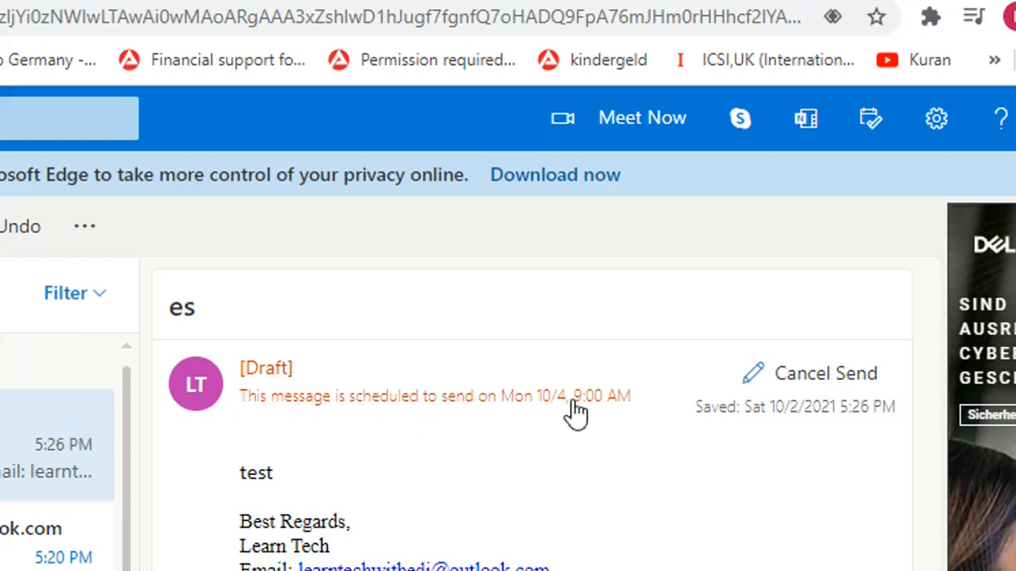
mouse_move(723, 428)
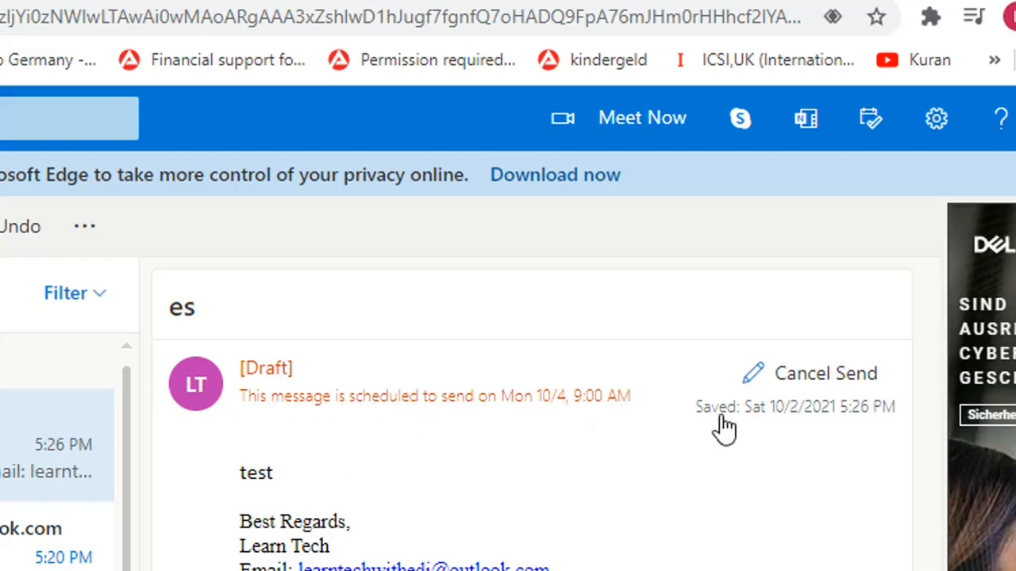
mouse_move(826, 373)
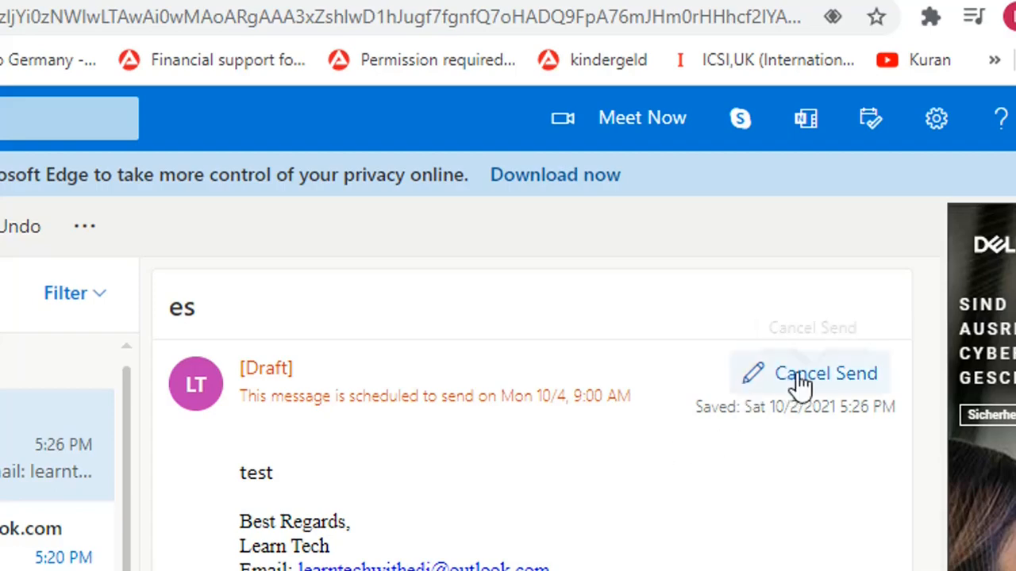
mouse_move(680, 418)
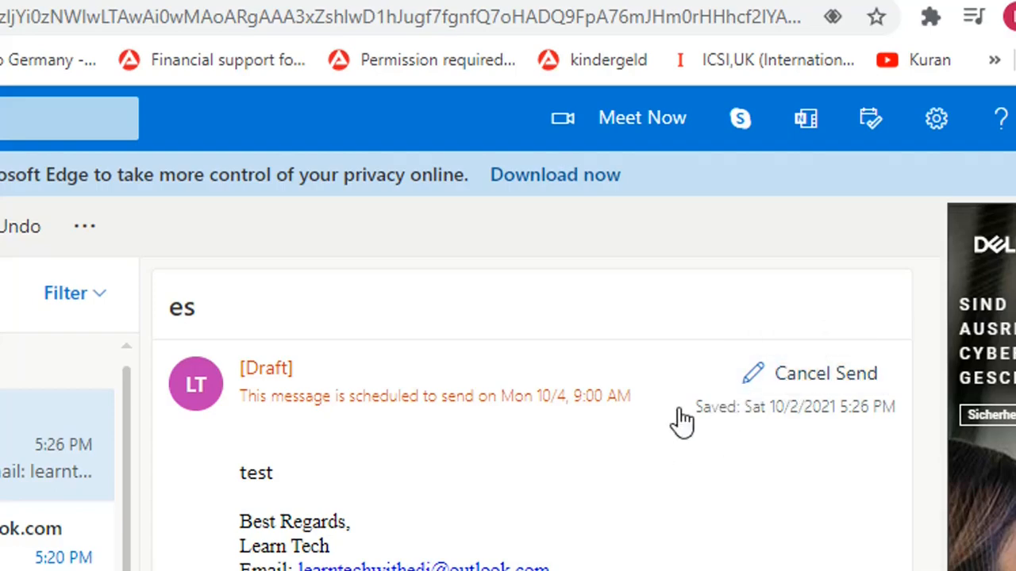